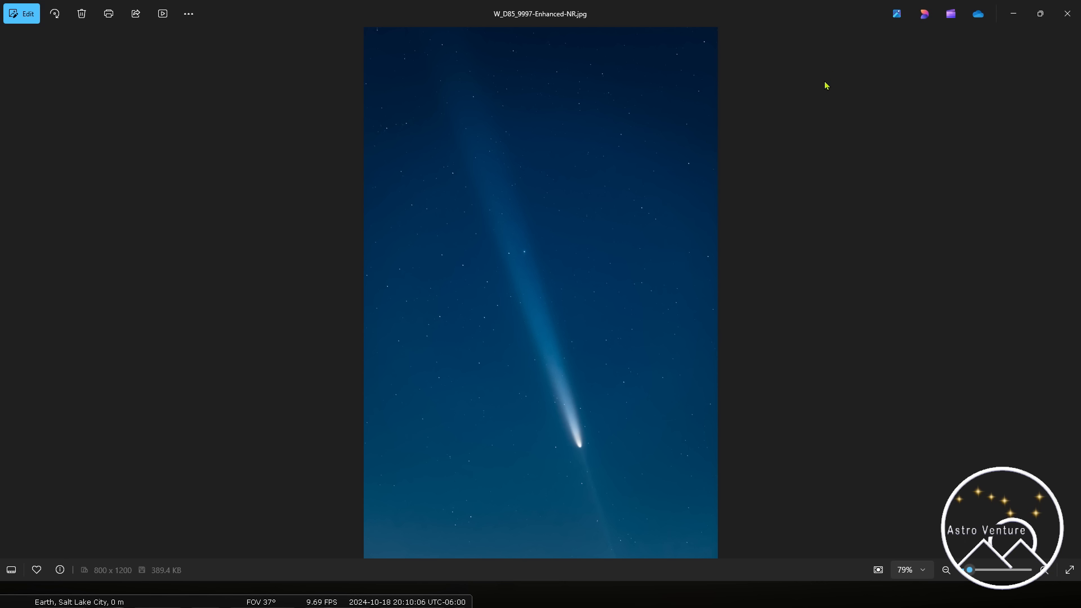
pyautogui.moveTo(501, 252)
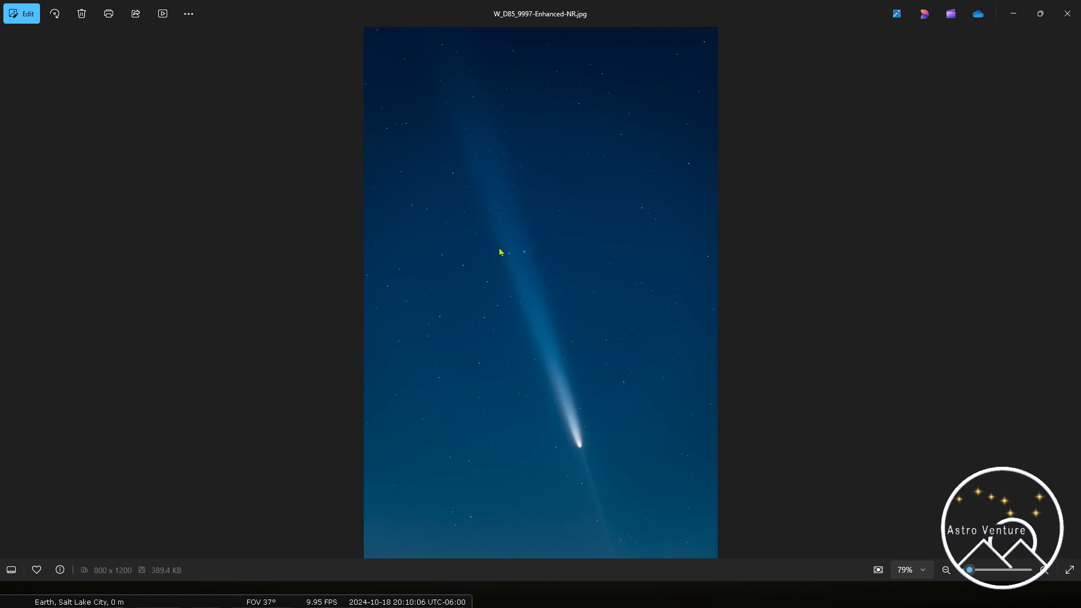
pyautogui.moveTo(528, 268)
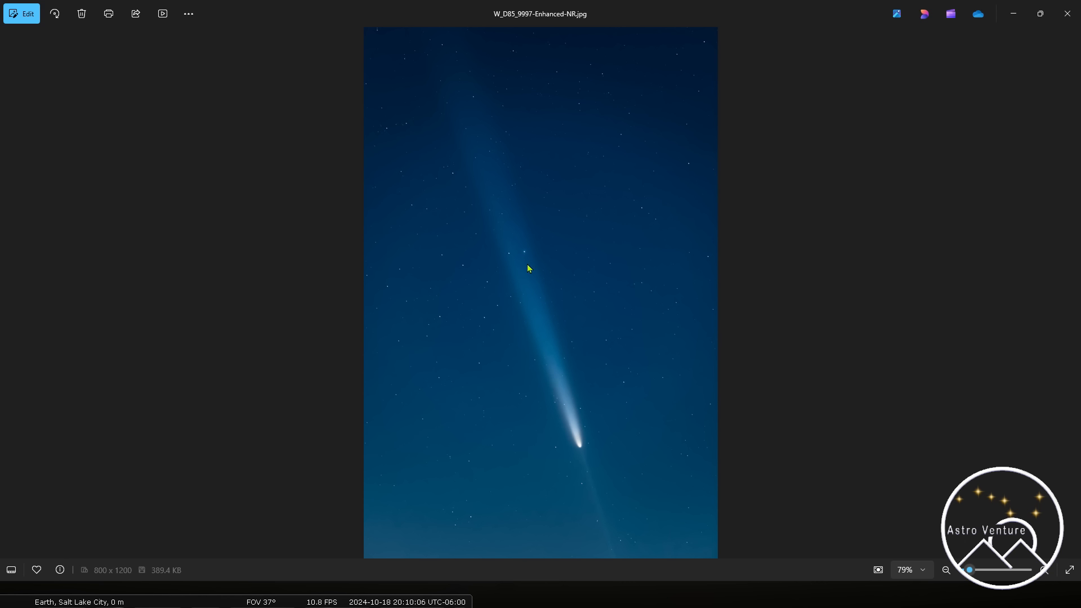
pyautogui.moveTo(610, 564)
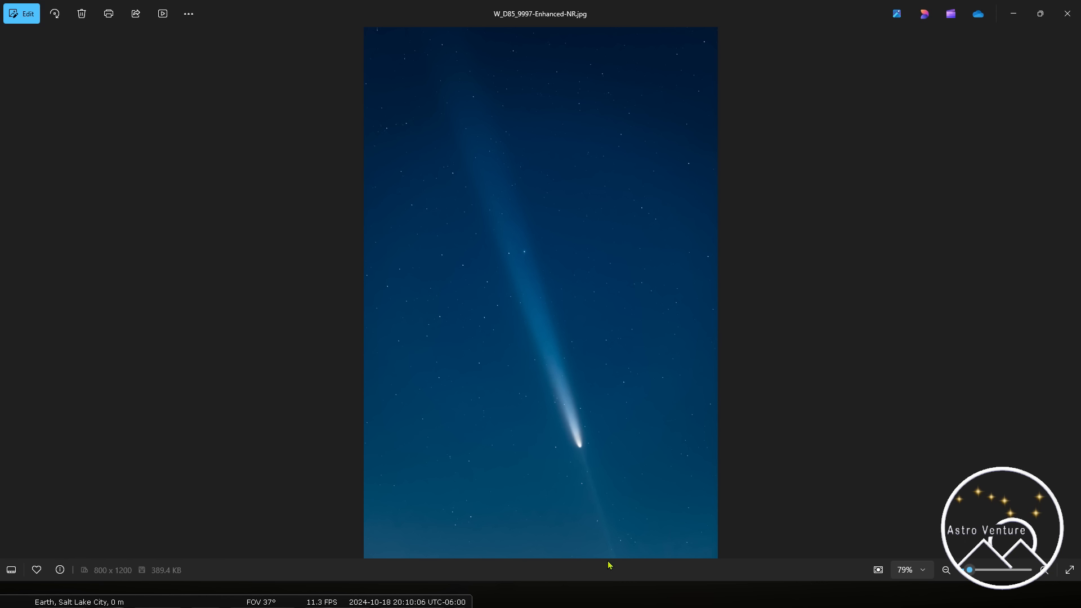
pyautogui.moveTo(738, 445)
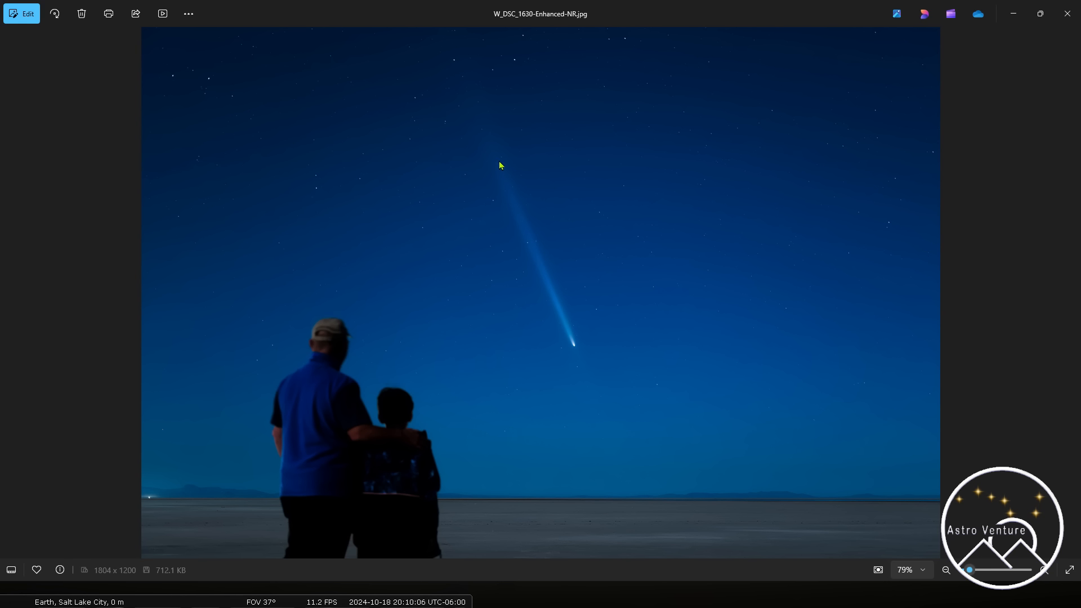
pyautogui.moveTo(646, 407)
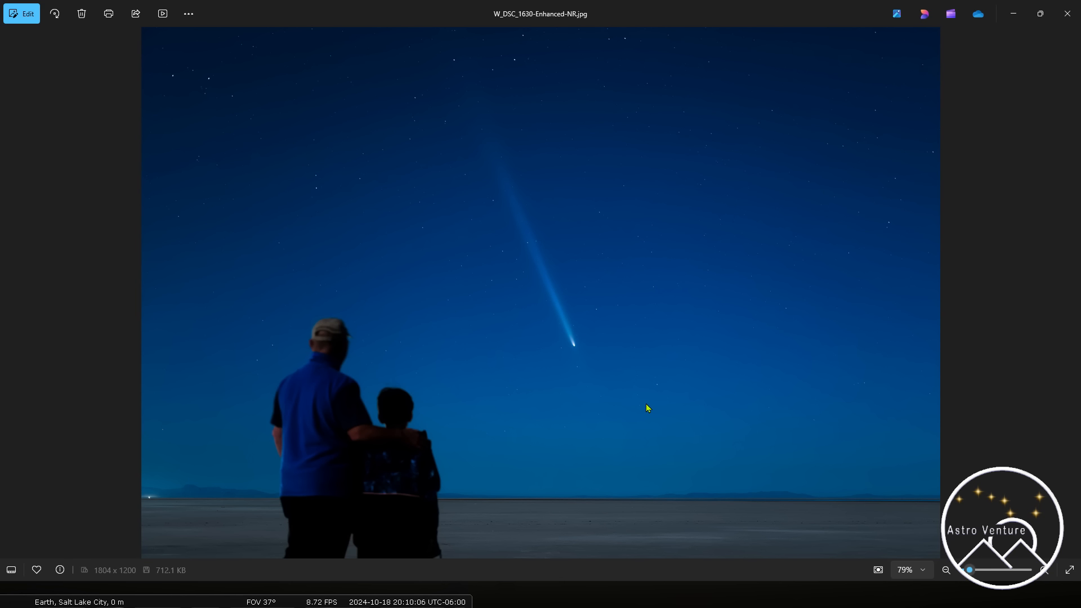
pyautogui.moveTo(767, 349)
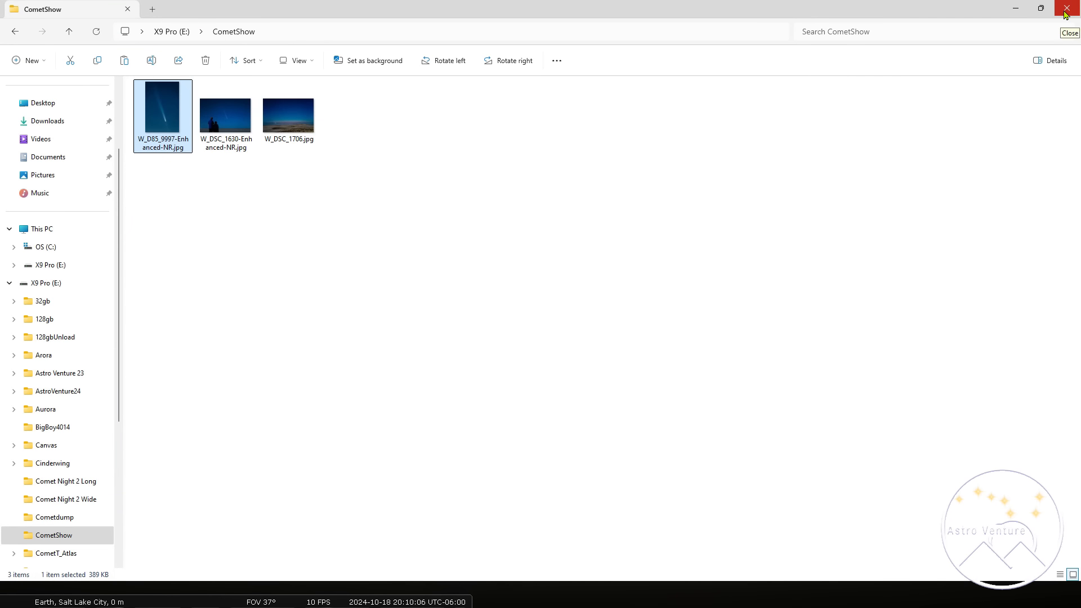
# Close the CometShow folder window and the Photos viewer showing the comet picture
pyautogui.doubleClick(162, 110)
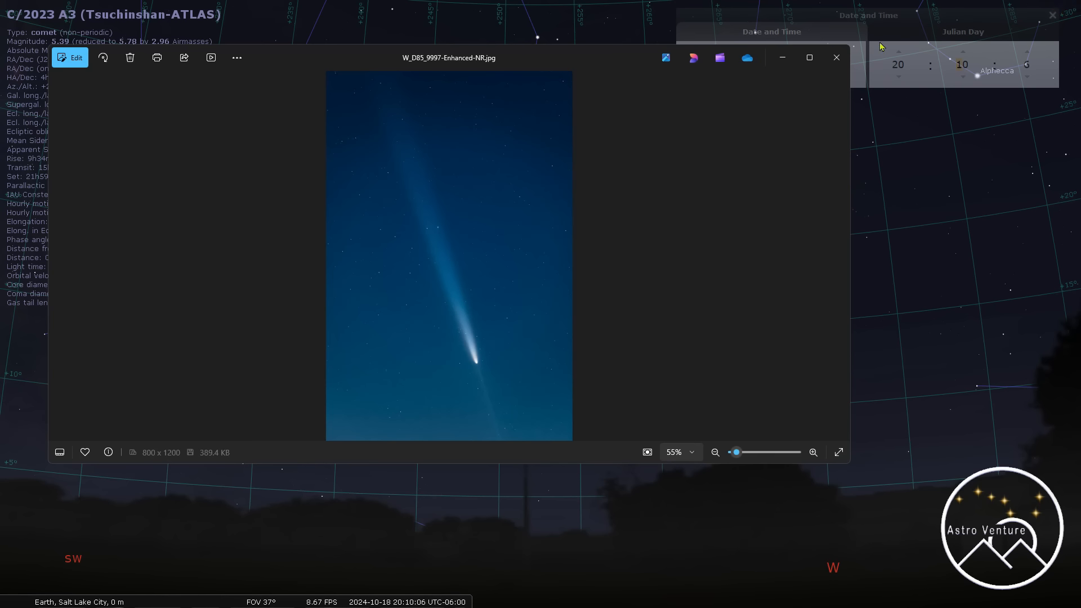
pyautogui.click(837, 57)
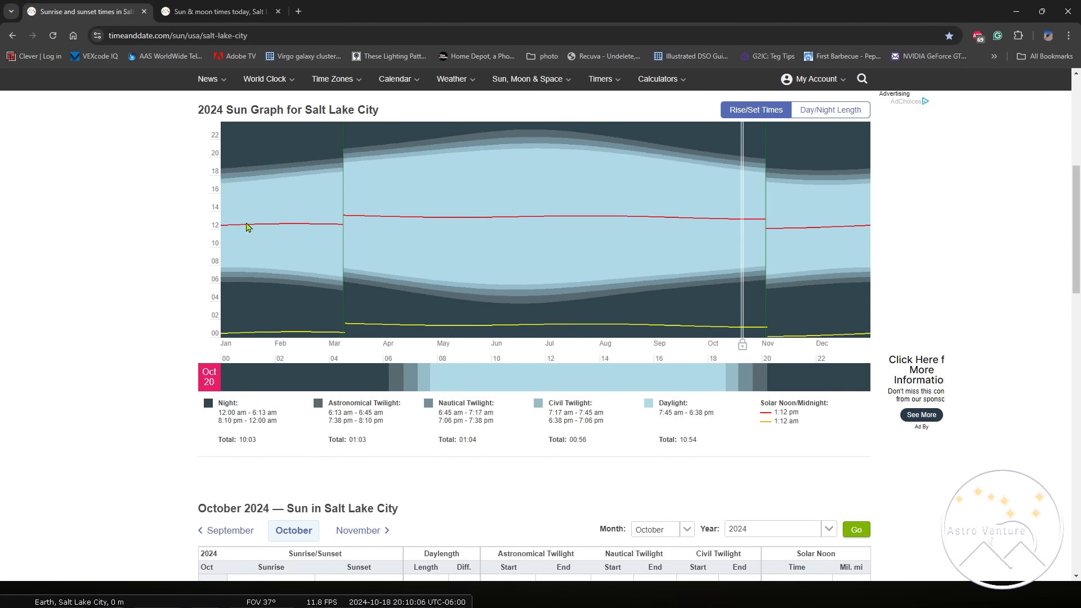
pyautogui.moveTo(96, 287)
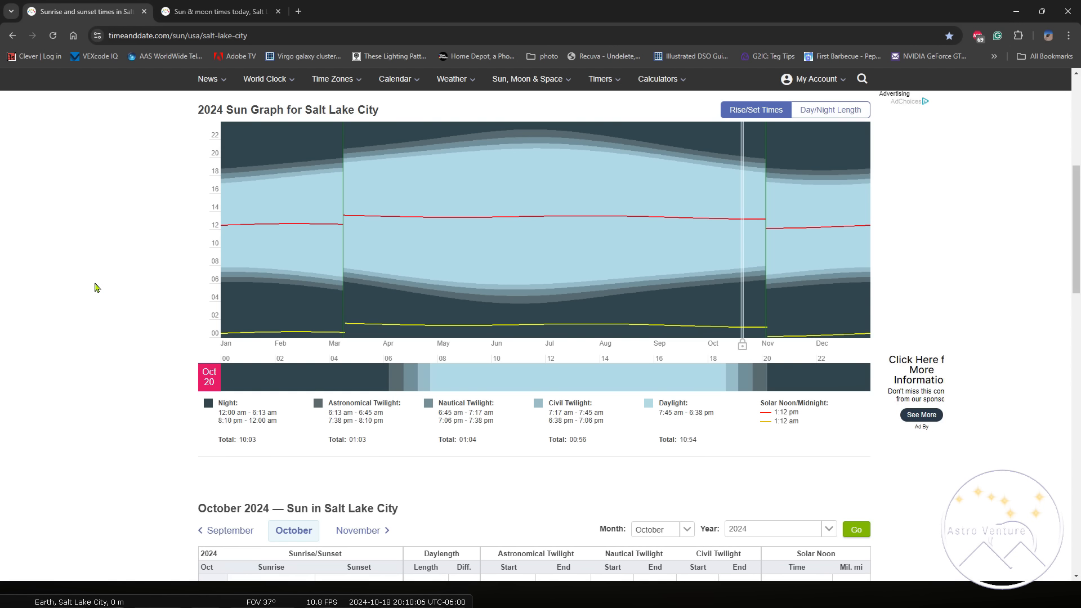
pyautogui.moveTo(181, 493)
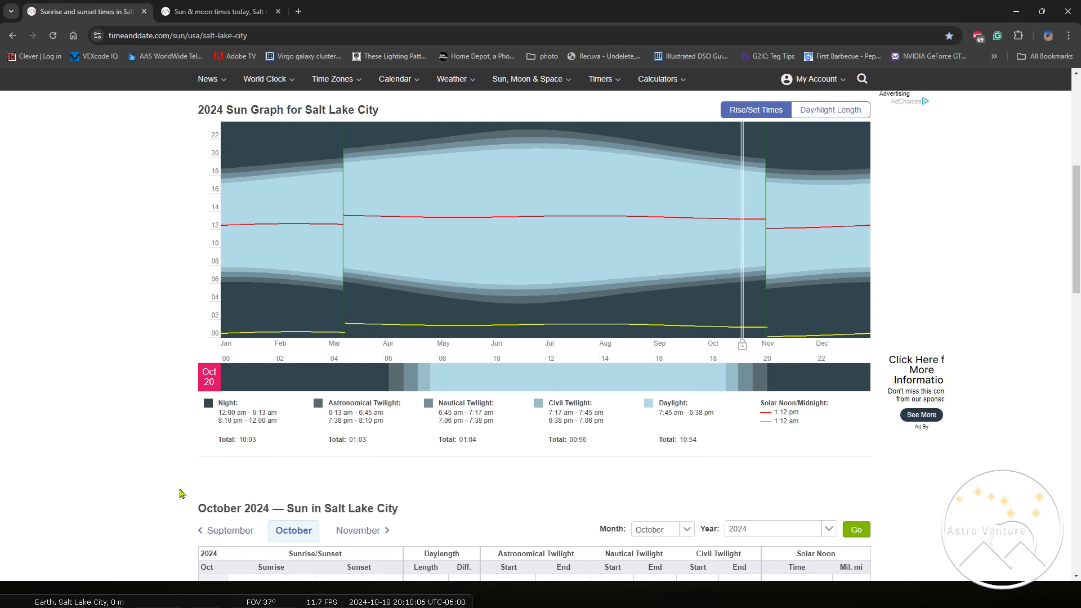
pyautogui.moveTo(232, 431)
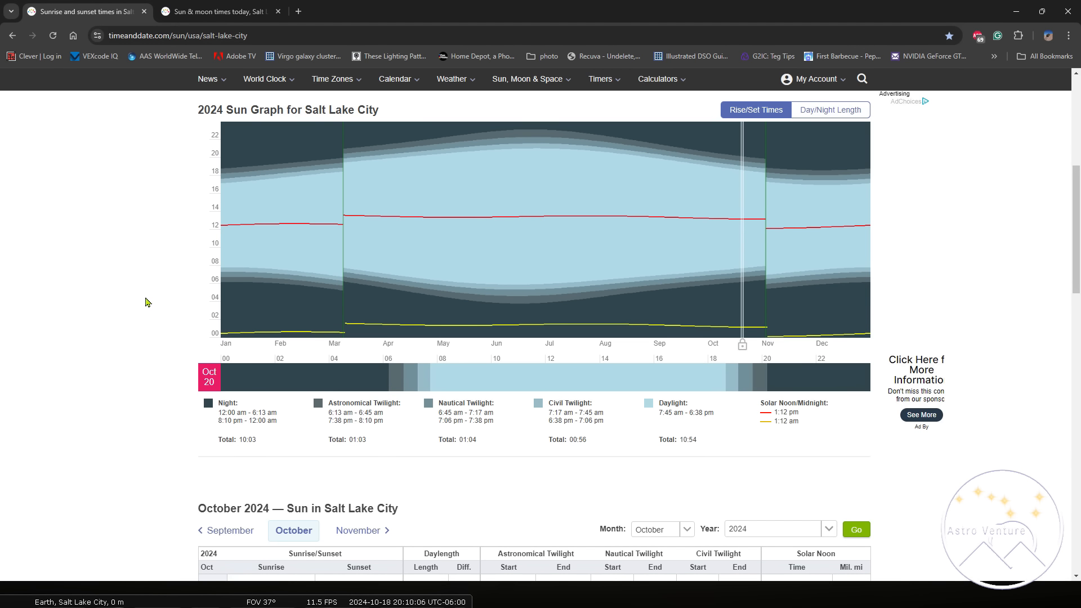
pyautogui.moveTo(118, 345)
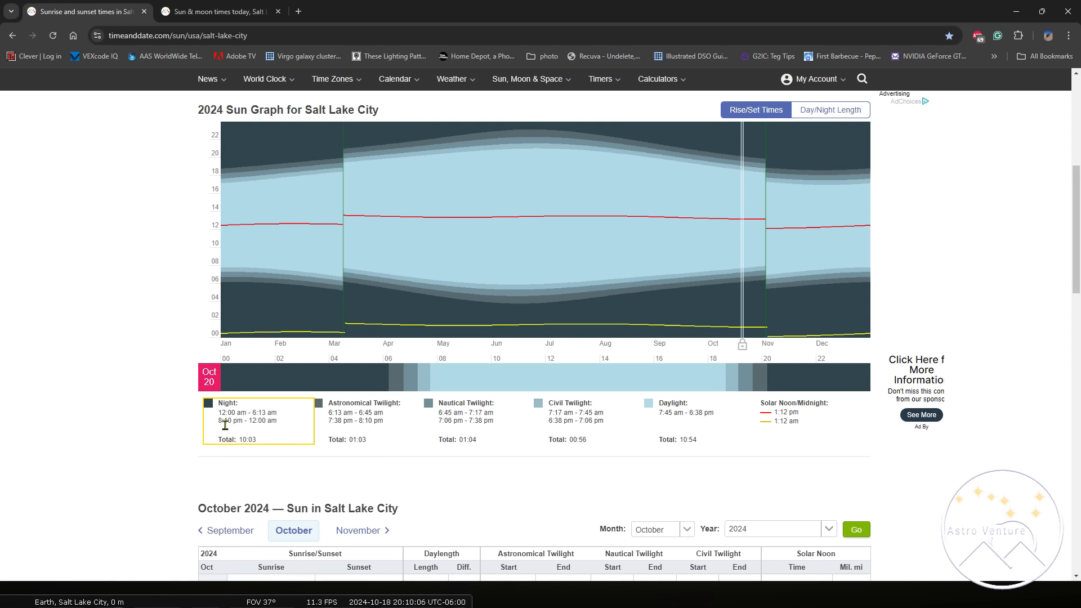
pyautogui.moveTo(226, 431)
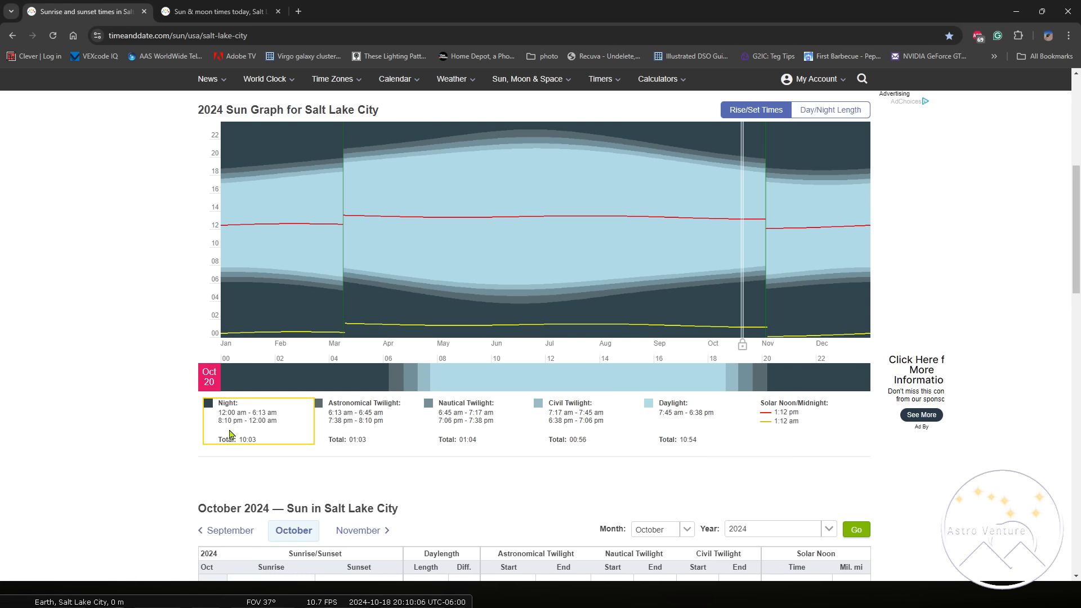
# Minimize the Chrome sun-times window so the Windows desktop shows
pyautogui.click(220, 12)
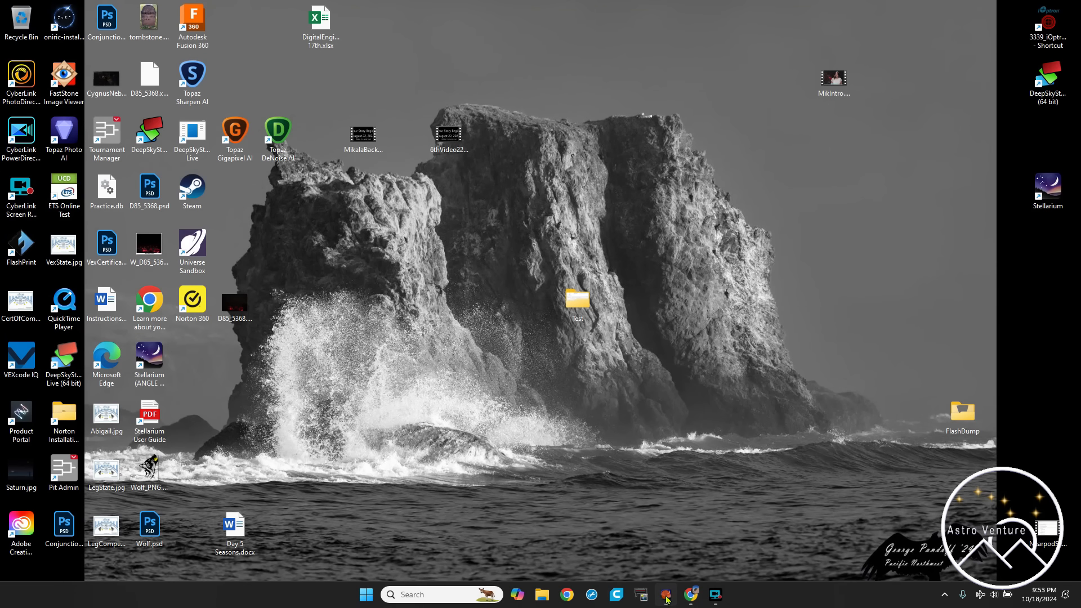
# Restore the Stellarium window showing comet C/2023 A3 over Salt Lake City
pyautogui.click(664, 593)
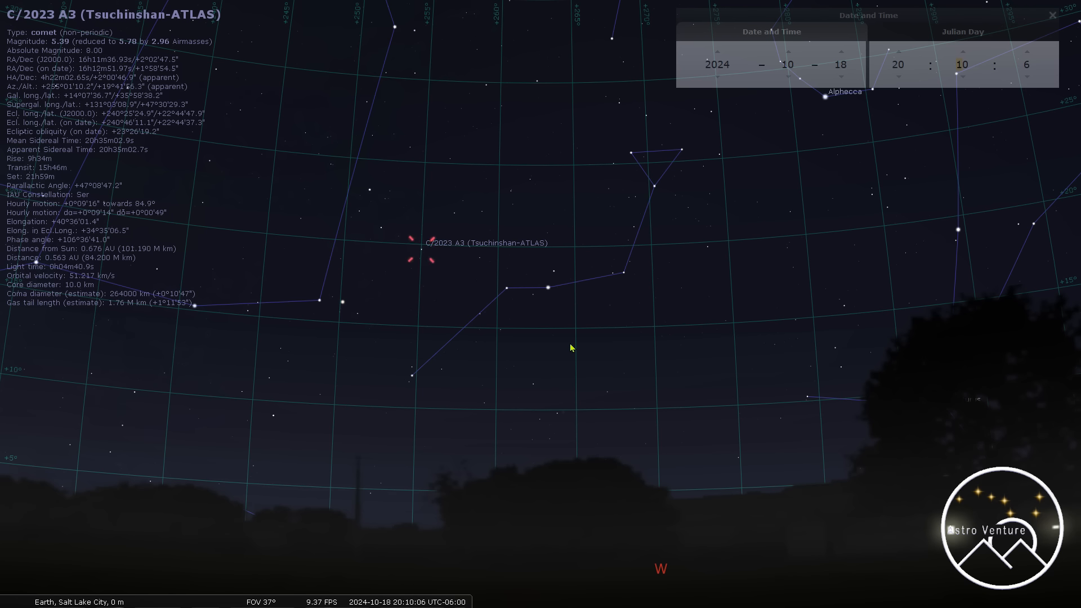
pyautogui.moveTo(786, 258)
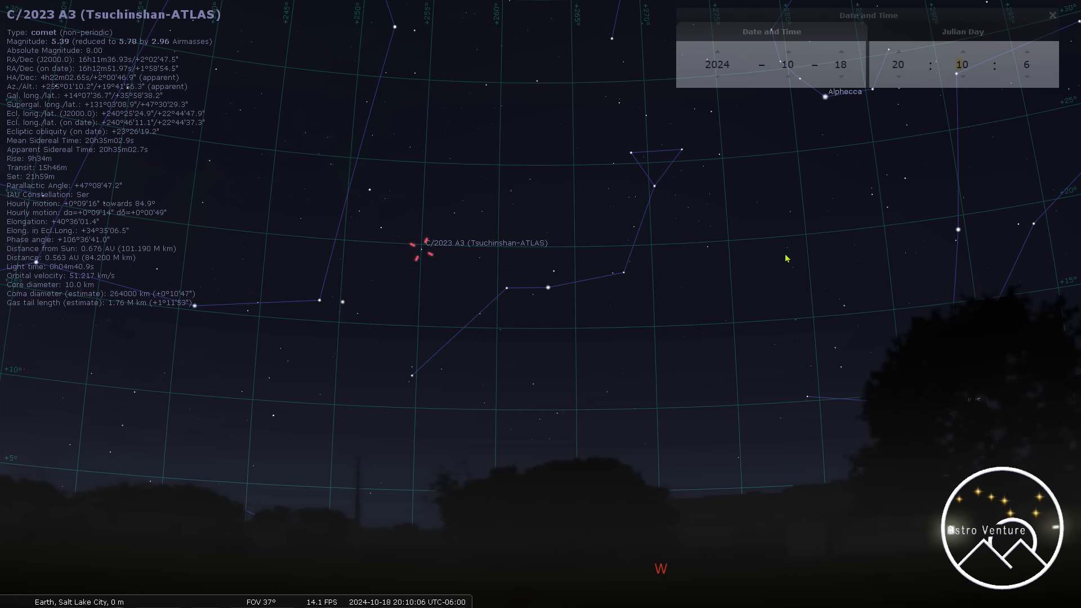
# Advance the Stellarium date two days from October 18 to October 20, 2024
pyautogui.click(841, 54)
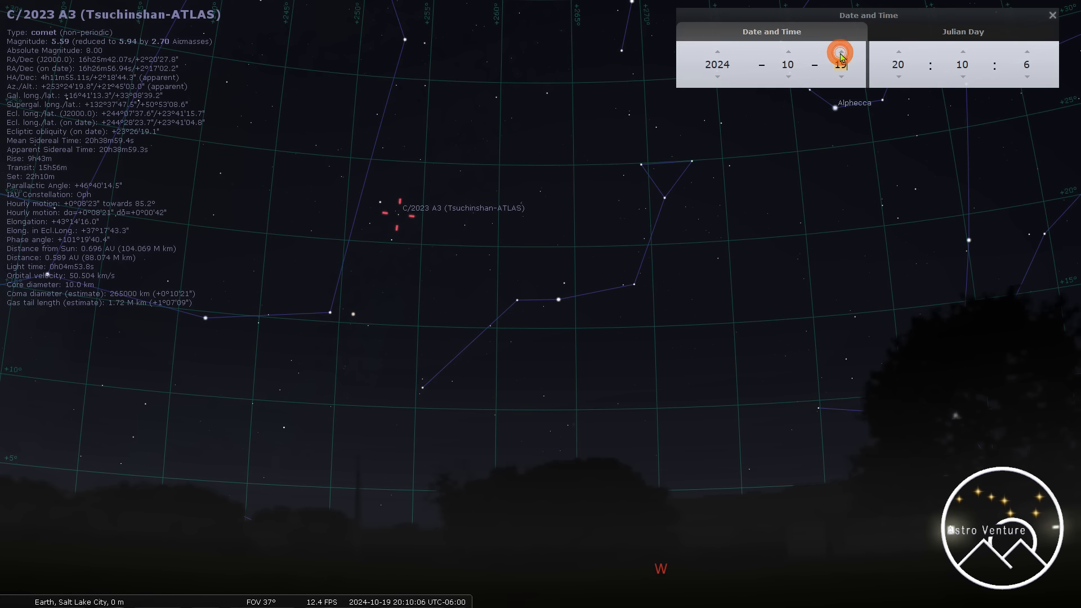
pyautogui.click(839, 51)
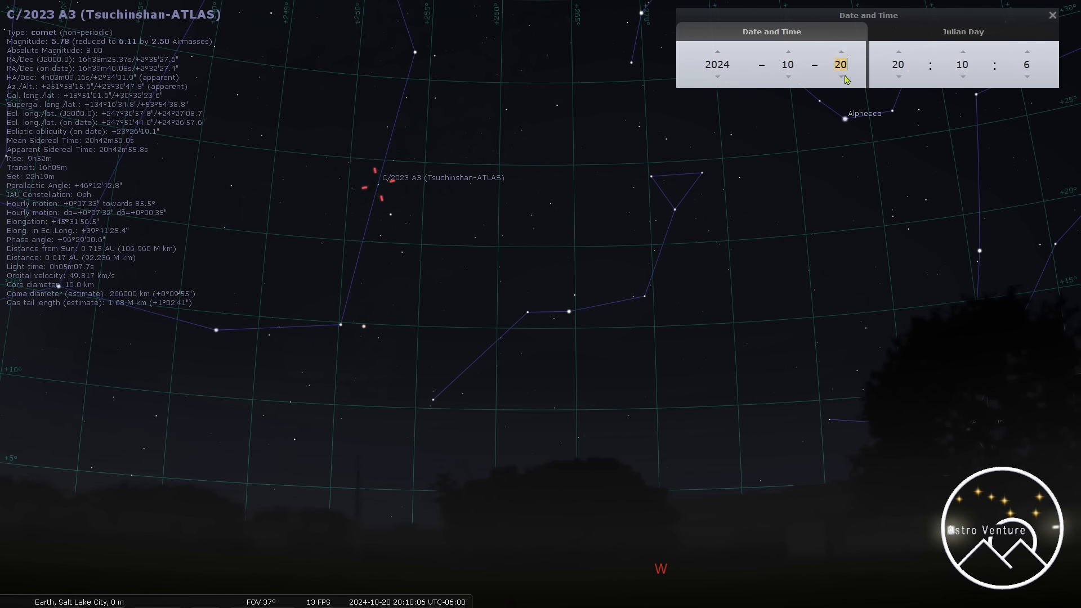
pyautogui.moveTo(389, 199)
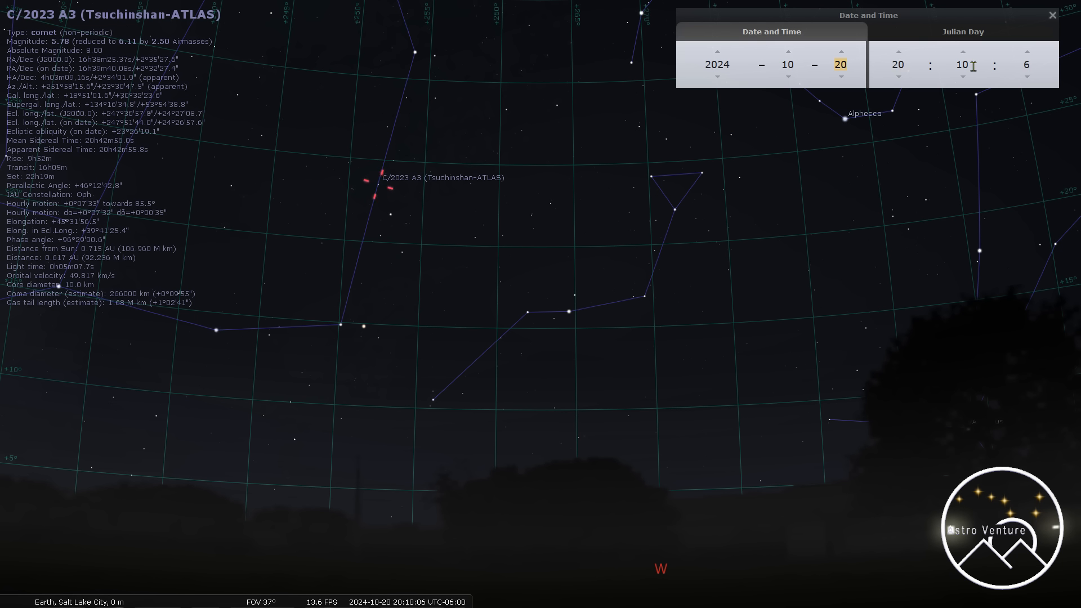
pyautogui.moveTo(518, 182)
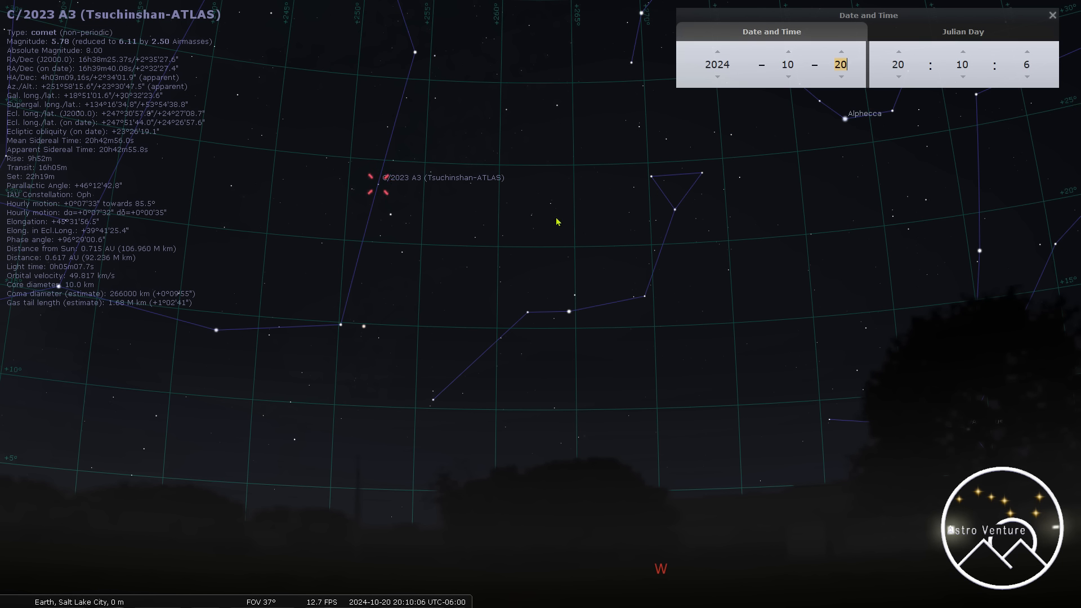
pyautogui.moveTo(374, 191)
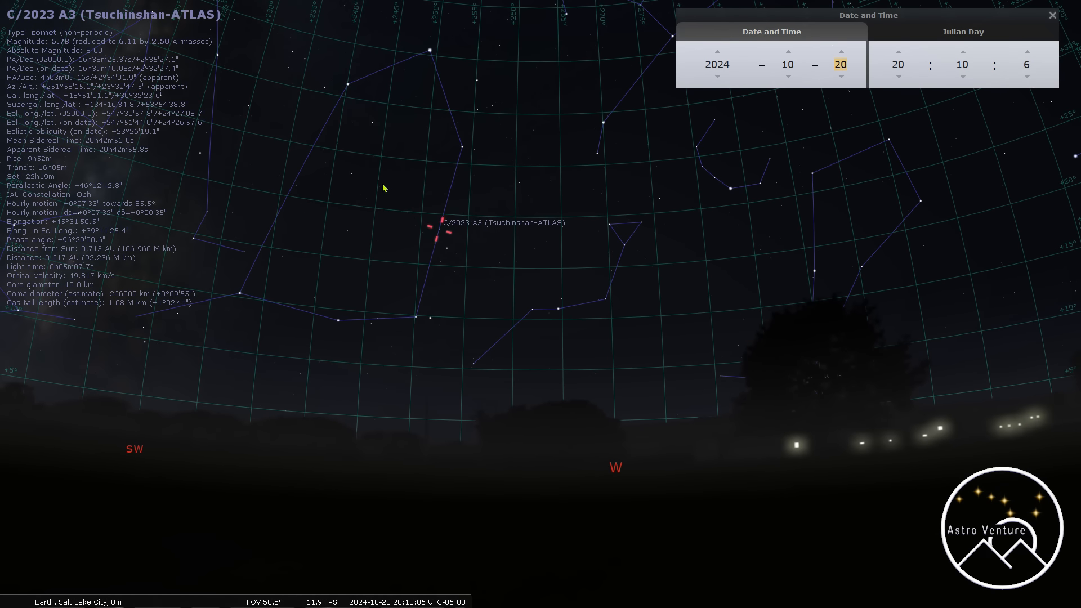
pyautogui.moveTo(405, 66)
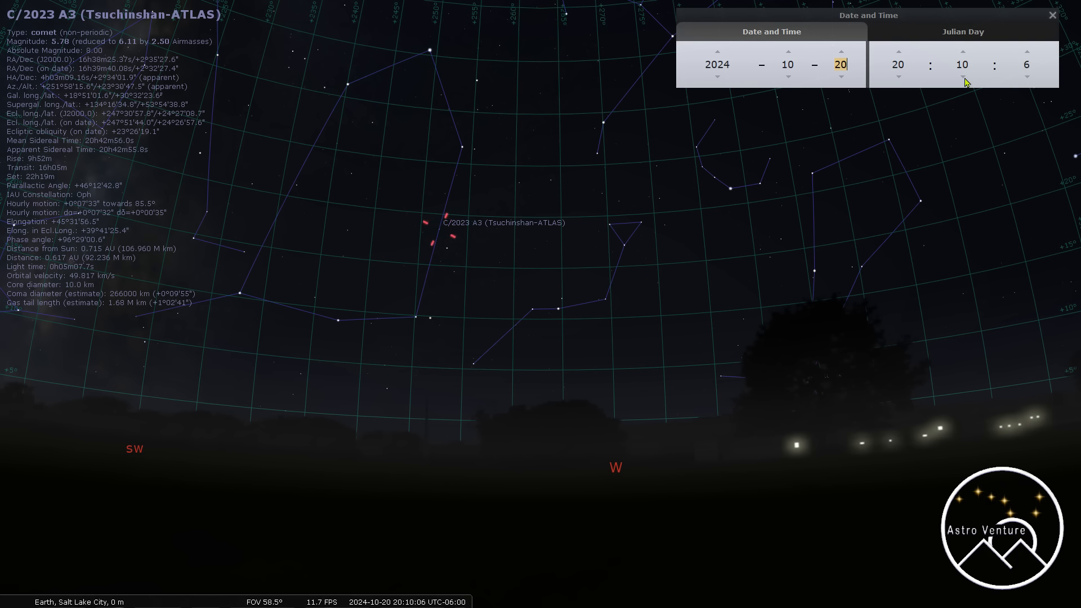
# Step the evening time back toward sunset, ending at 18:13 on 2024-10-20
pyautogui.click(961, 77)
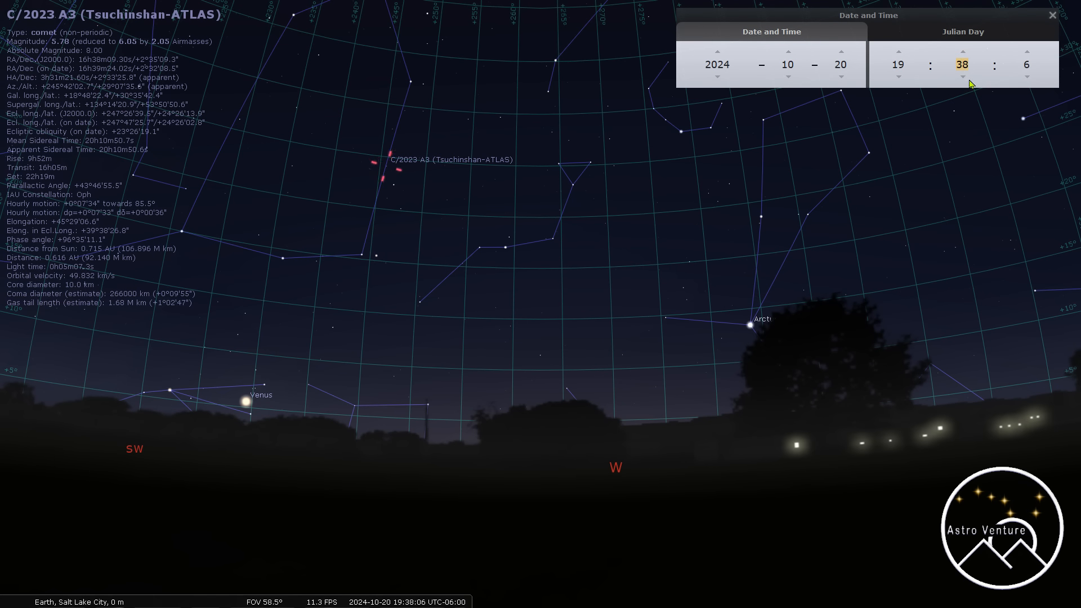
pyautogui.click(963, 76)
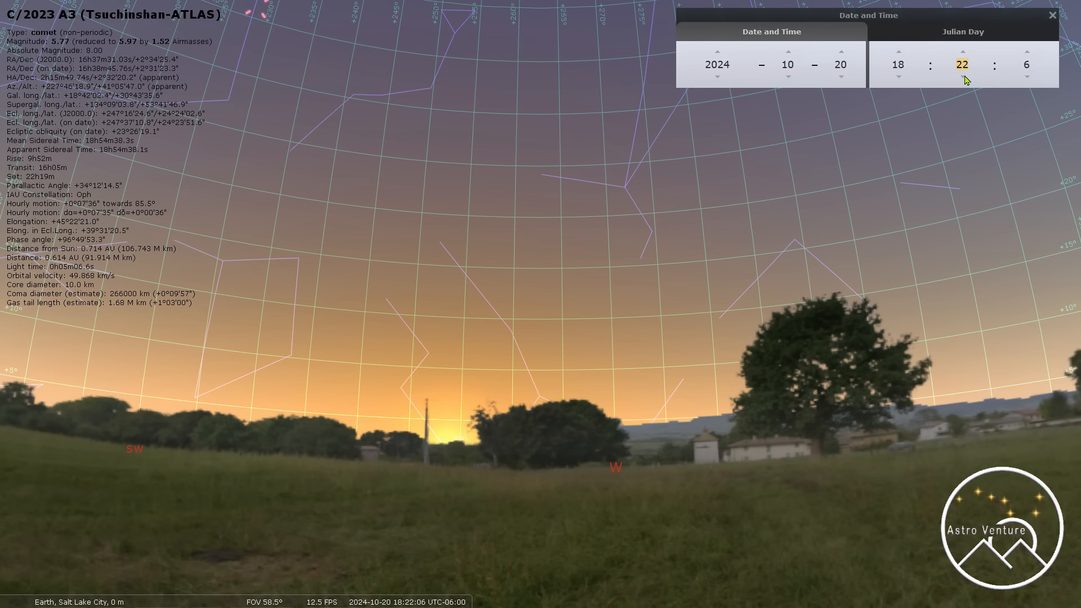
pyautogui.click(963, 78)
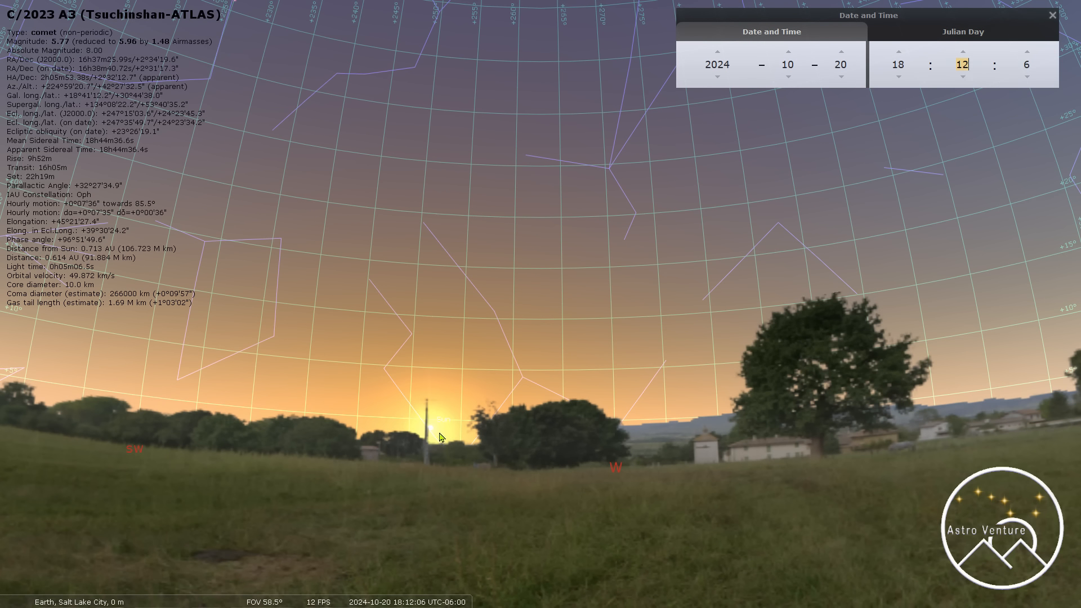
pyautogui.moveTo(440, 423)
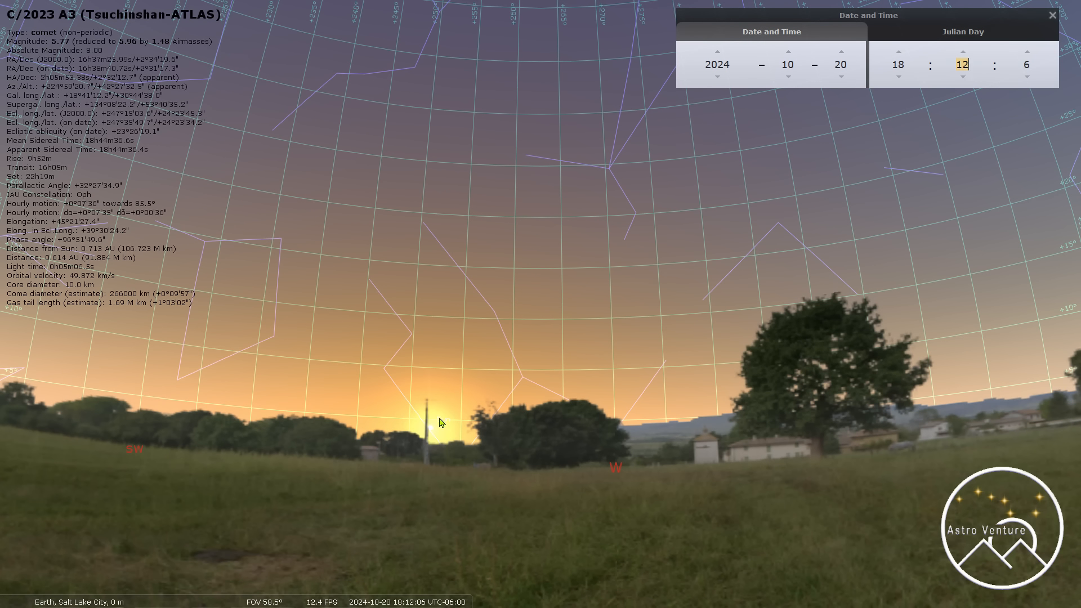
pyautogui.moveTo(975, 52)
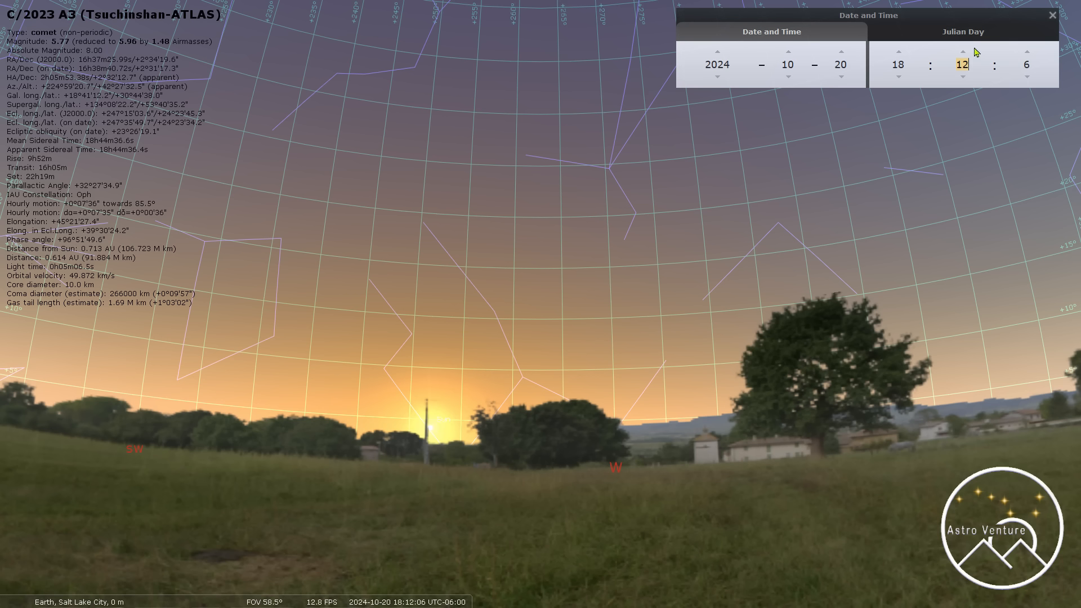
pyautogui.click(963, 52)
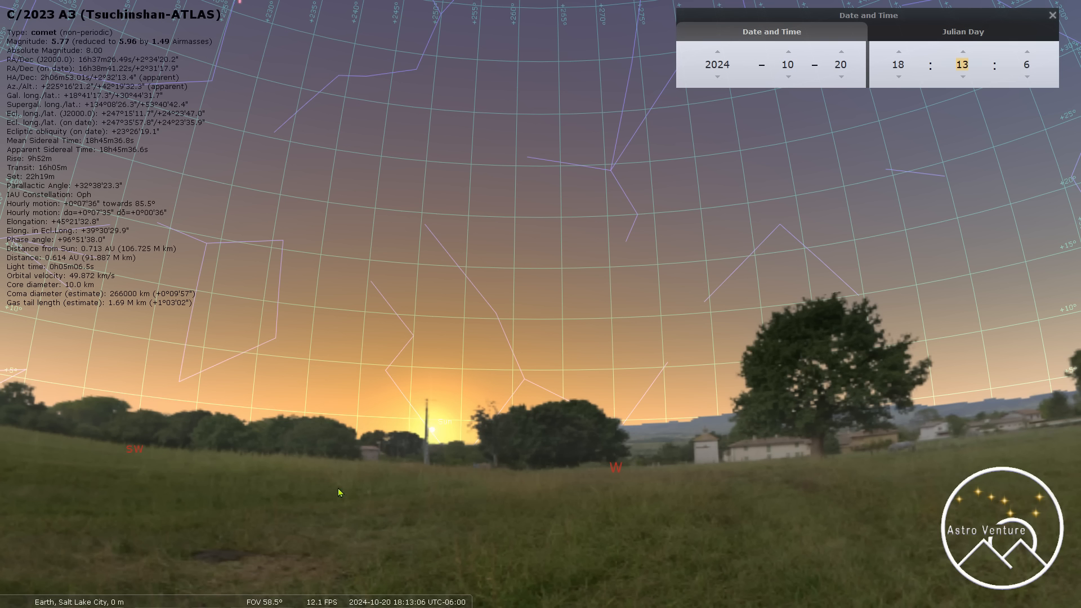
pyautogui.moveTo(435, 460)
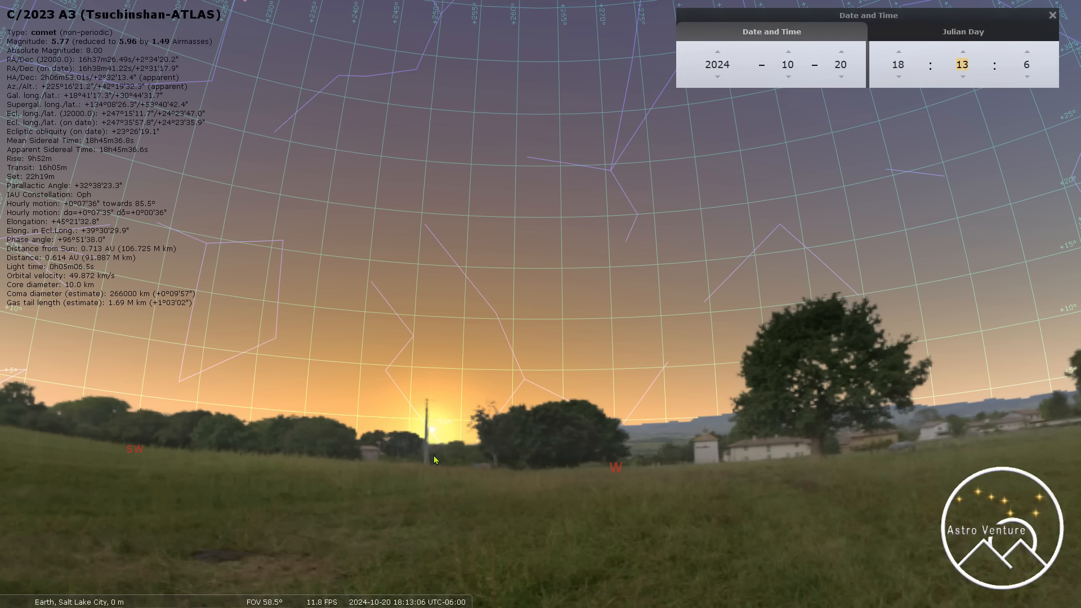
pyautogui.moveTo(429, 401)
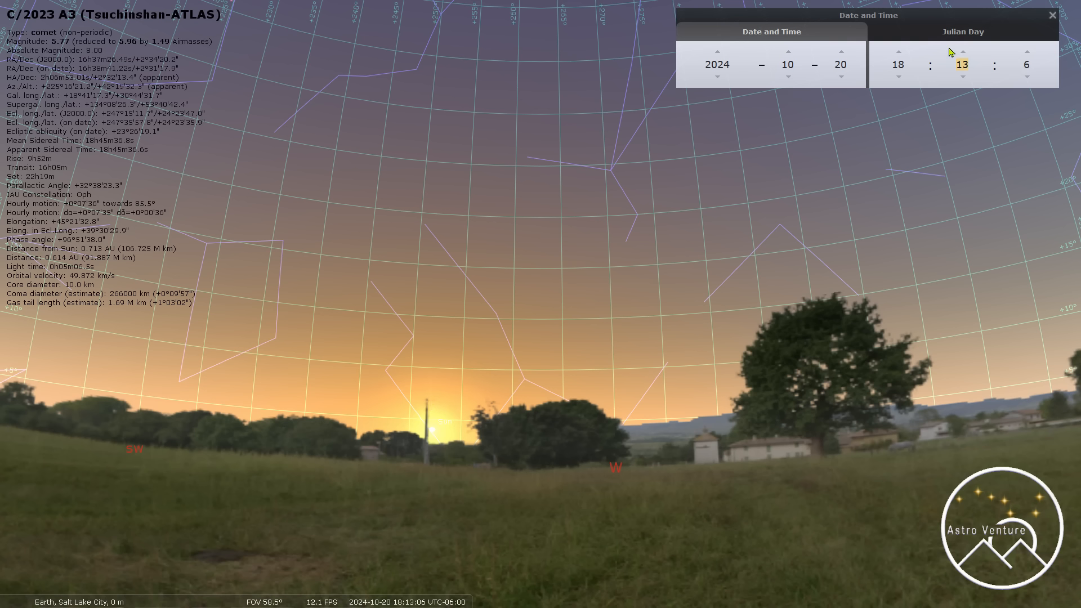
# Advance the clock through dusk past 20:00, then back one minute to 20:10
pyautogui.click(962, 53)
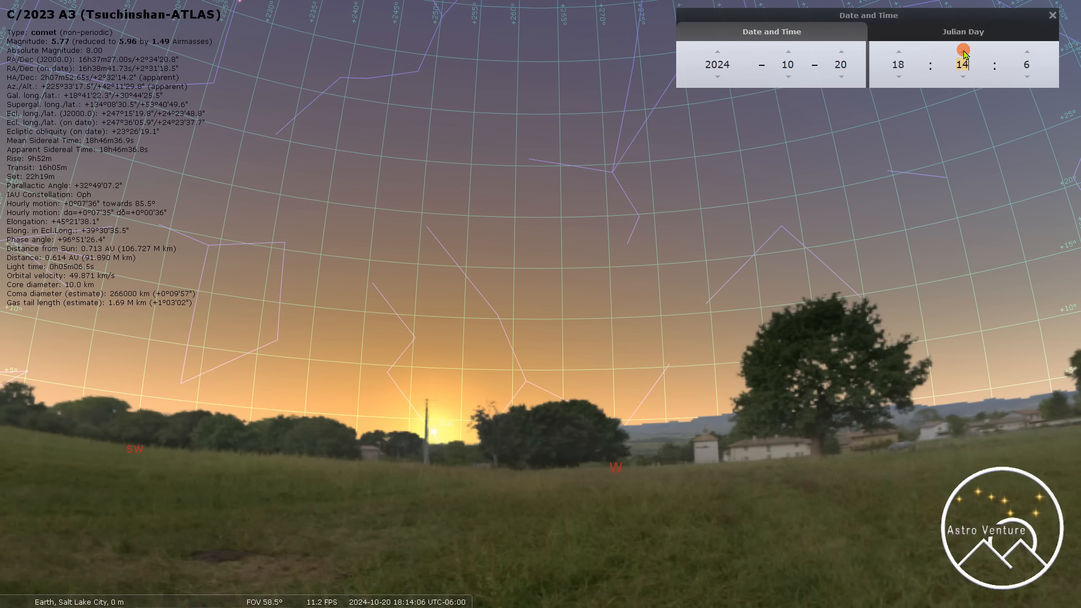
pyautogui.click(963, 53)
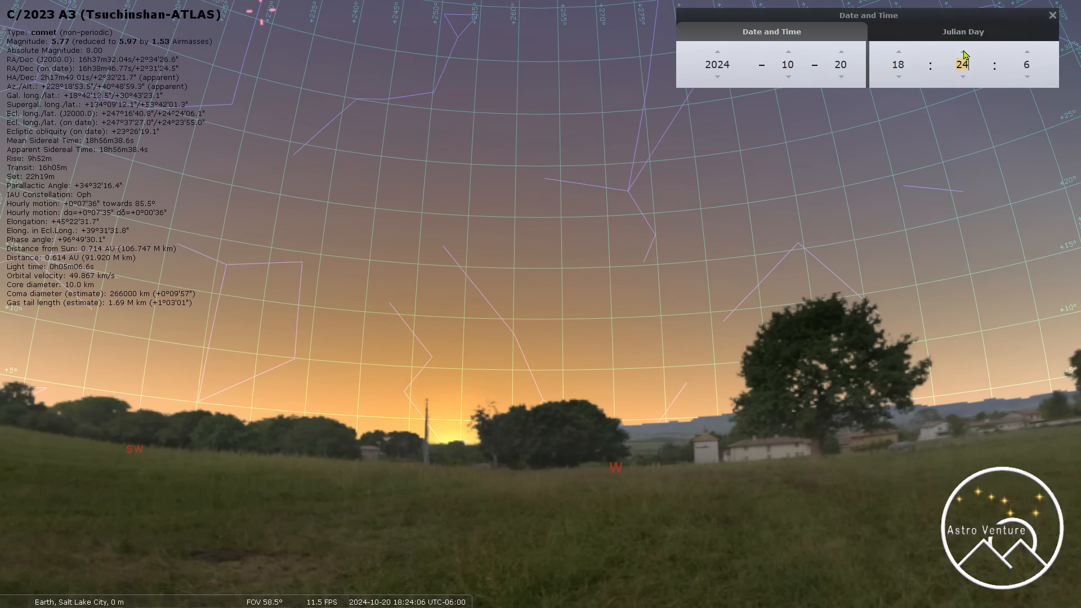
pyautogui.click(963, 53)
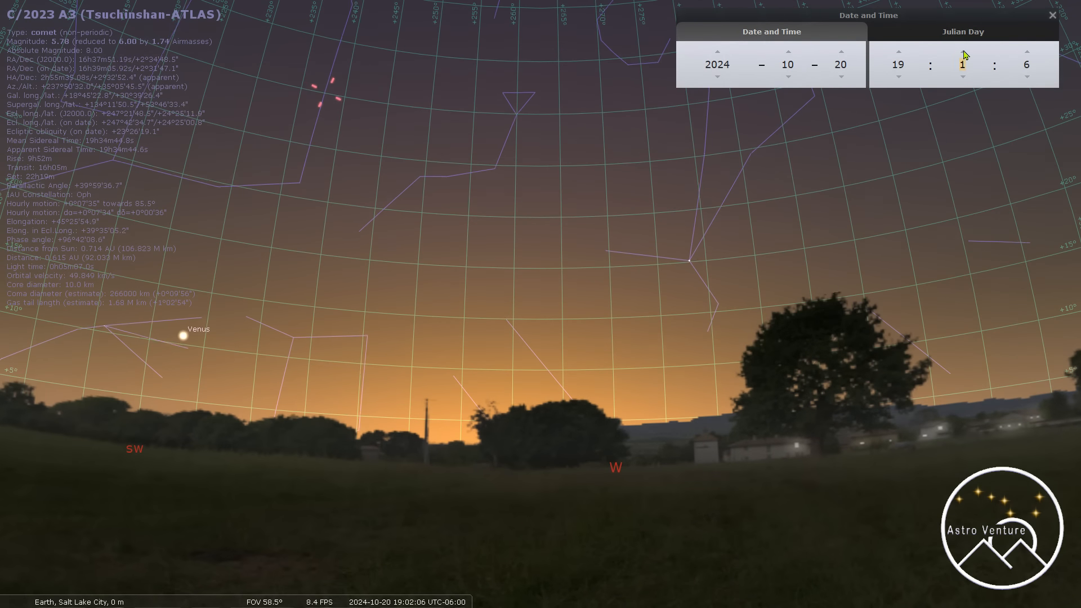
pyautogui.click(962, 54)
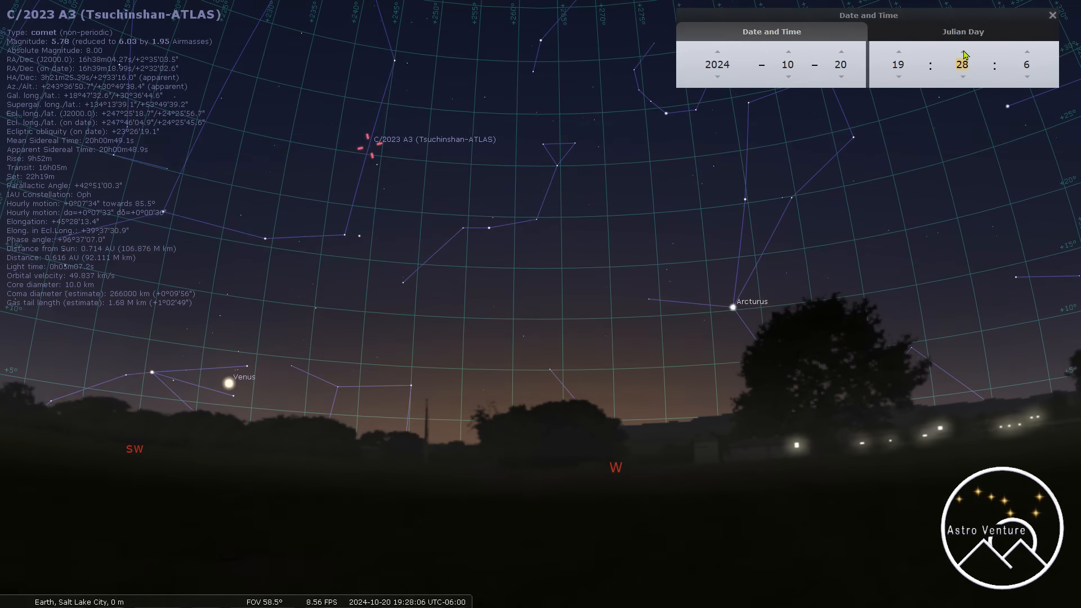
pyautogui.click(962, 53)
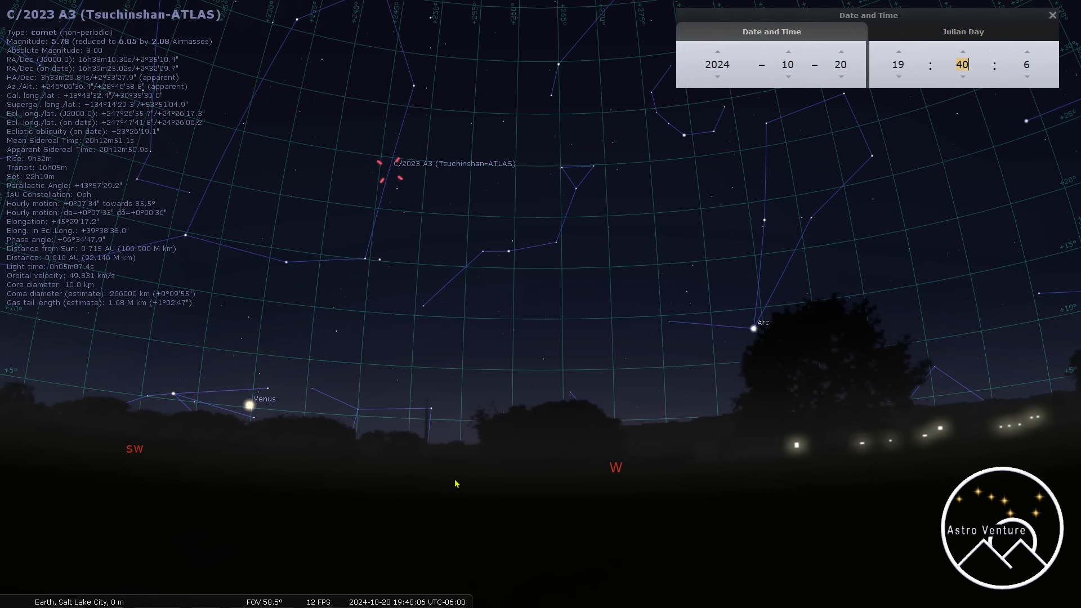
pyautogui.moveTo(389, 178)
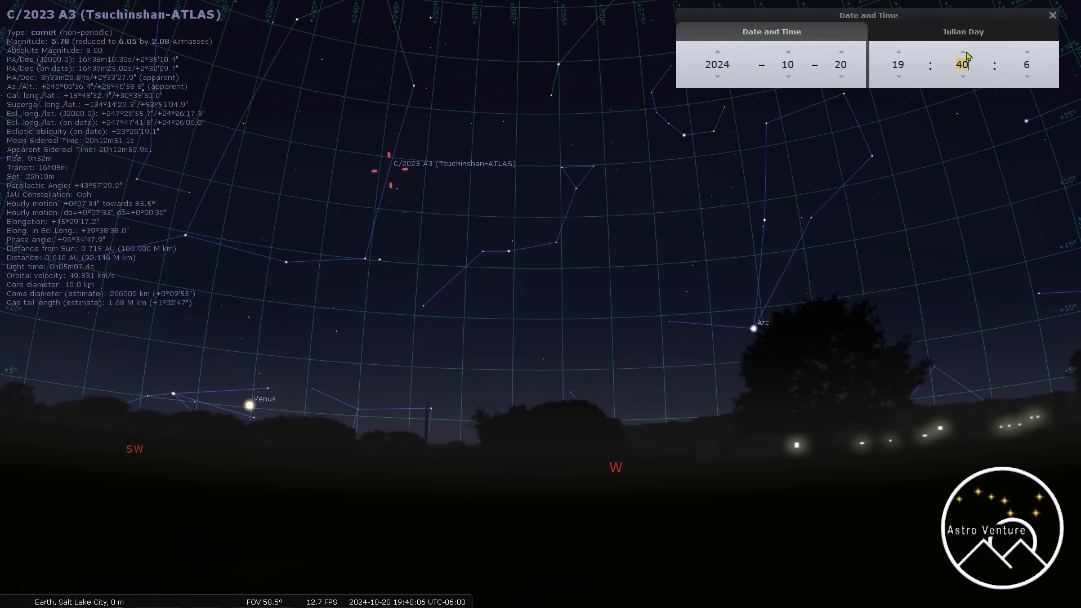
pyautogui.click(963, 53)
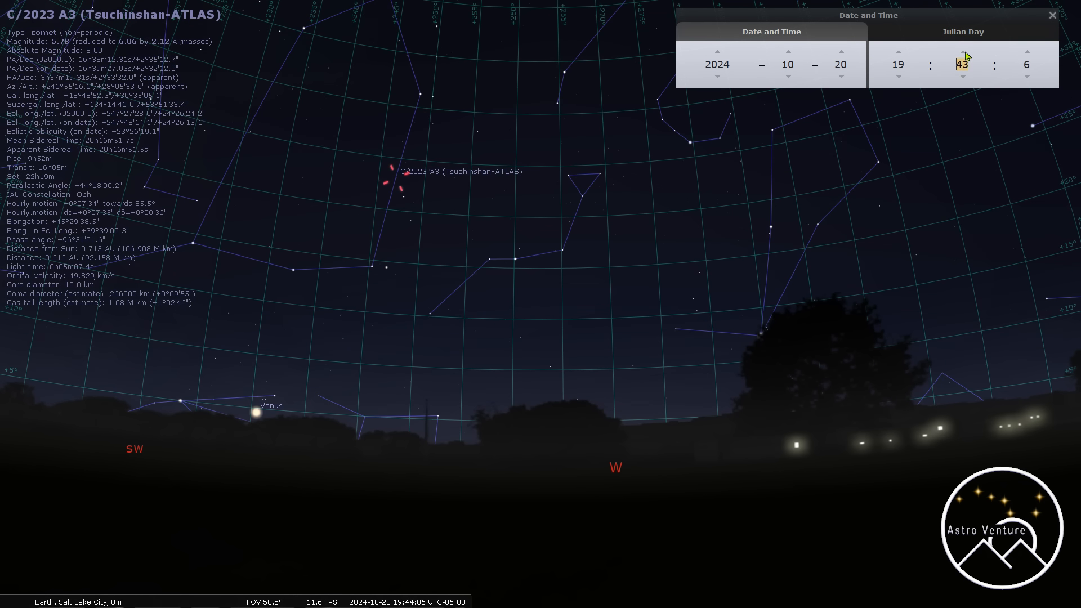
pyautogui.click(963, 53)
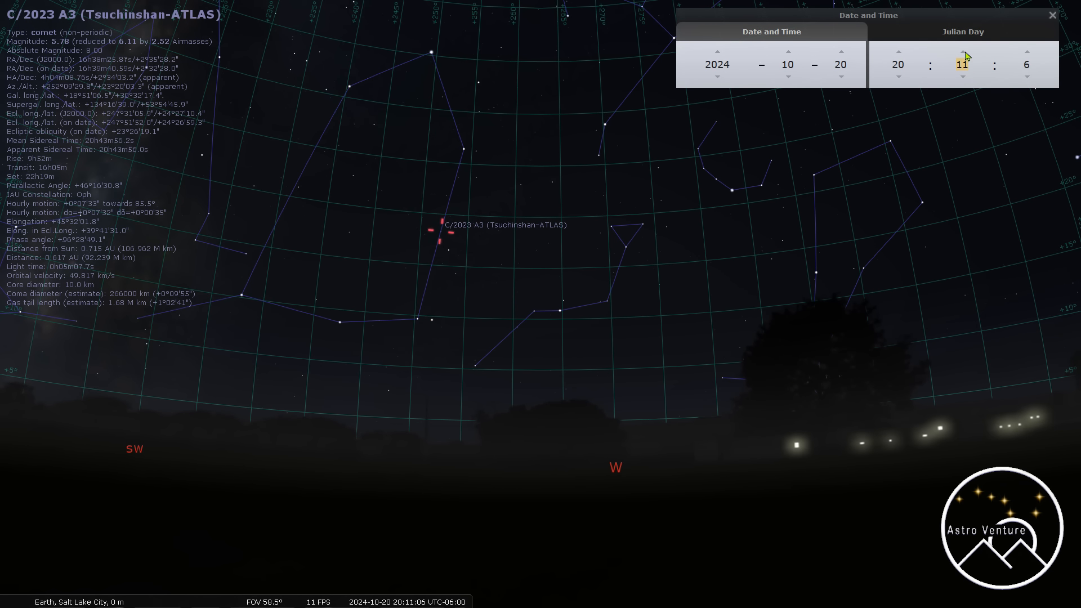
pyautogui.click(962, 77)
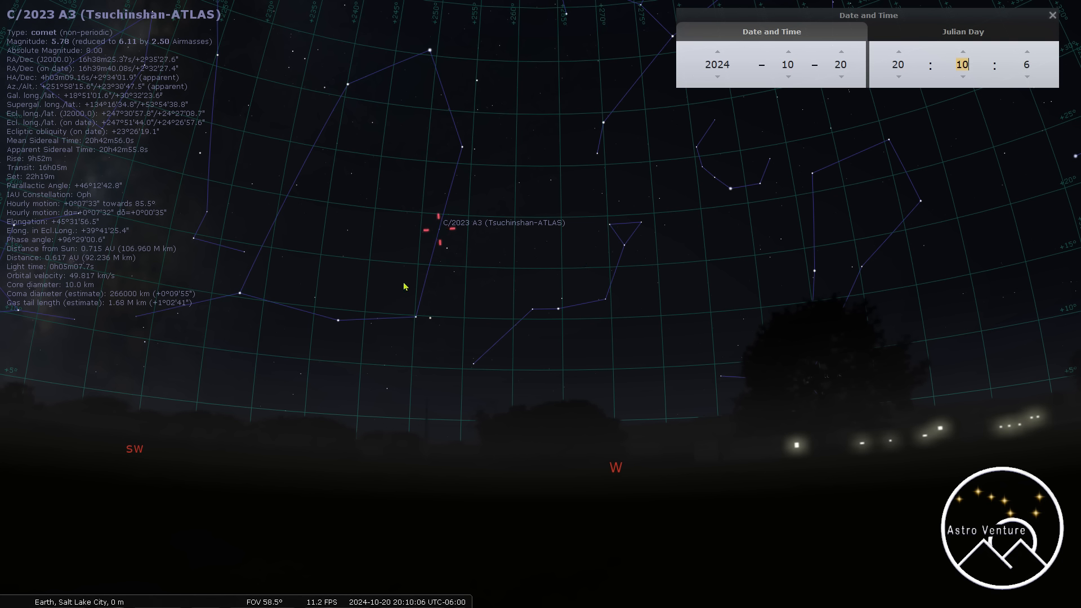
pyautogui.moveTo(443, 430)
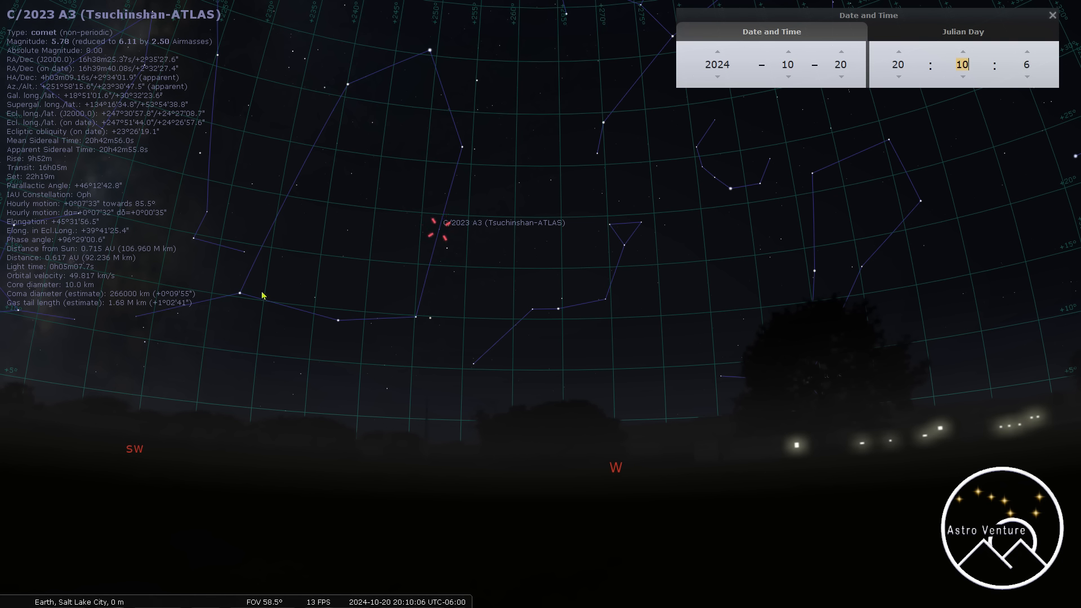
pyautogui.moveTo(449, 200)
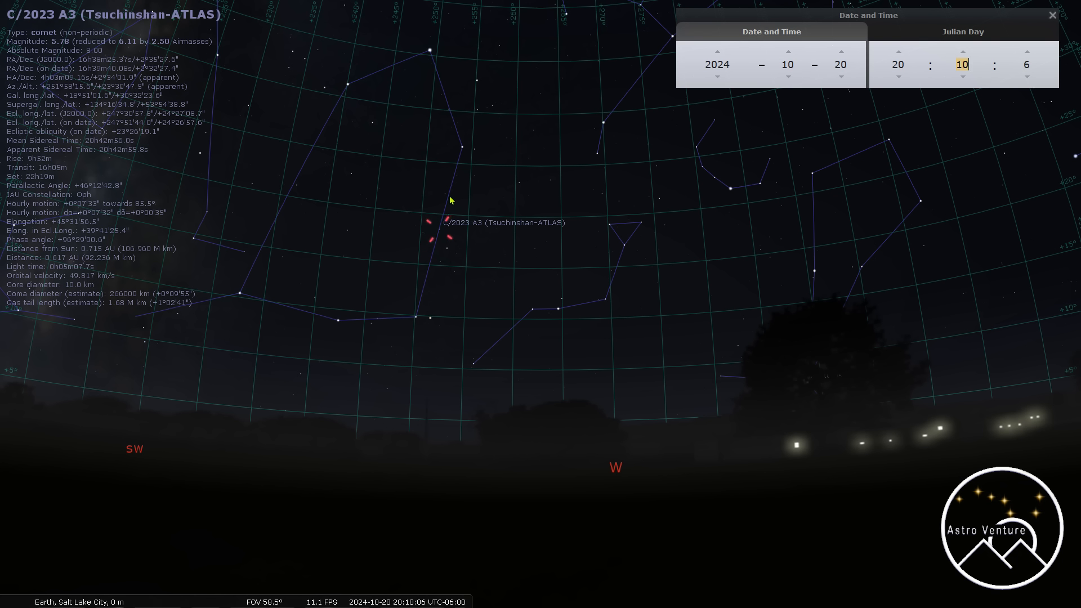
pyautogui.moveTo(454, 222)
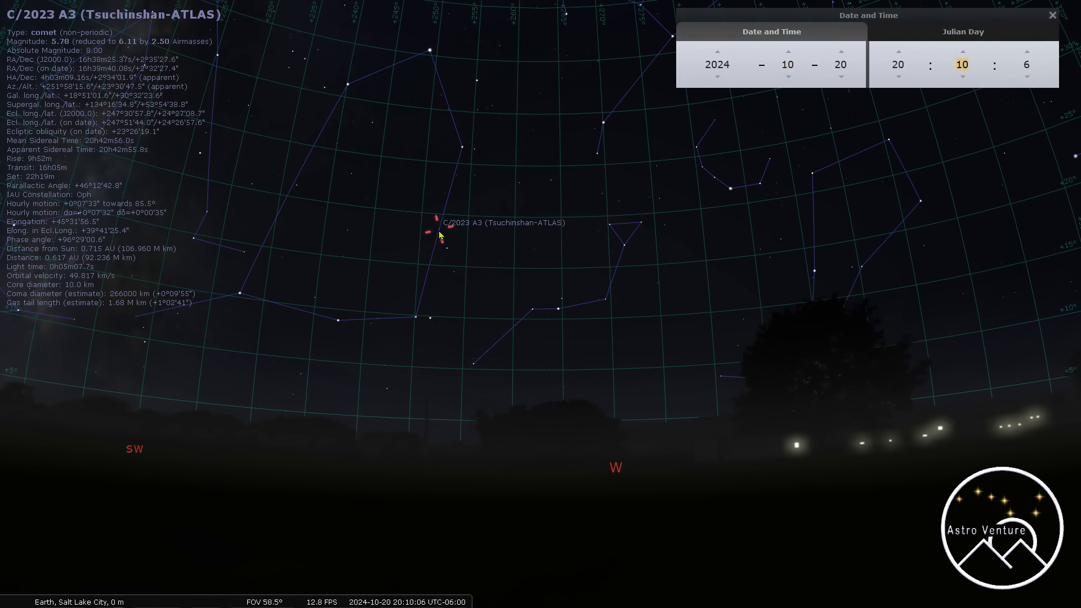
# Select comet C/2023 A3 in the western sky near Marfik in Ophiuchus
pyautogui.click(961, 64)
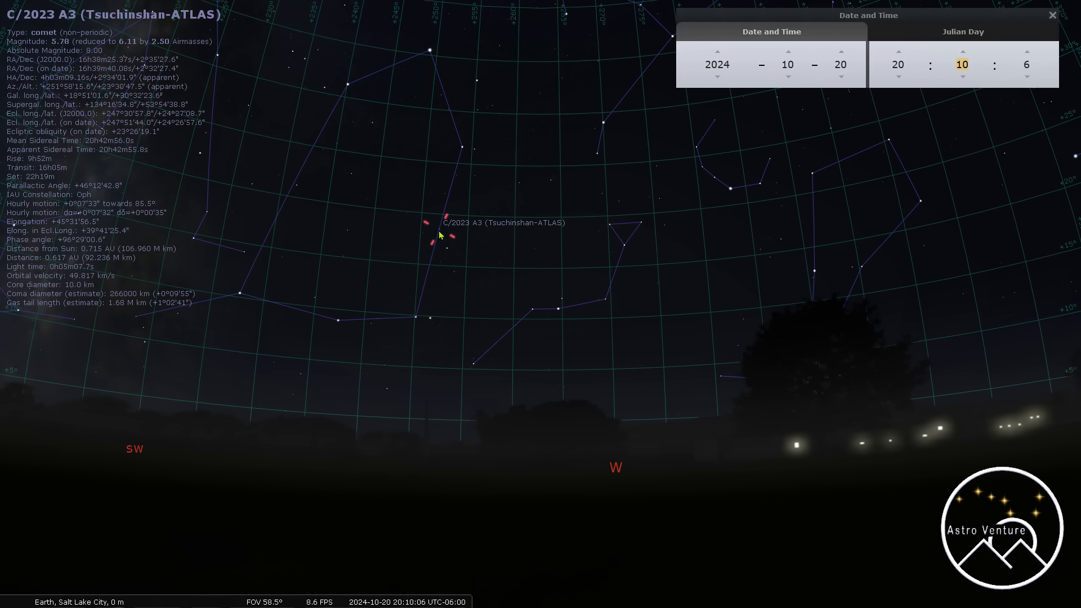
pyautogui.click(960, 65)
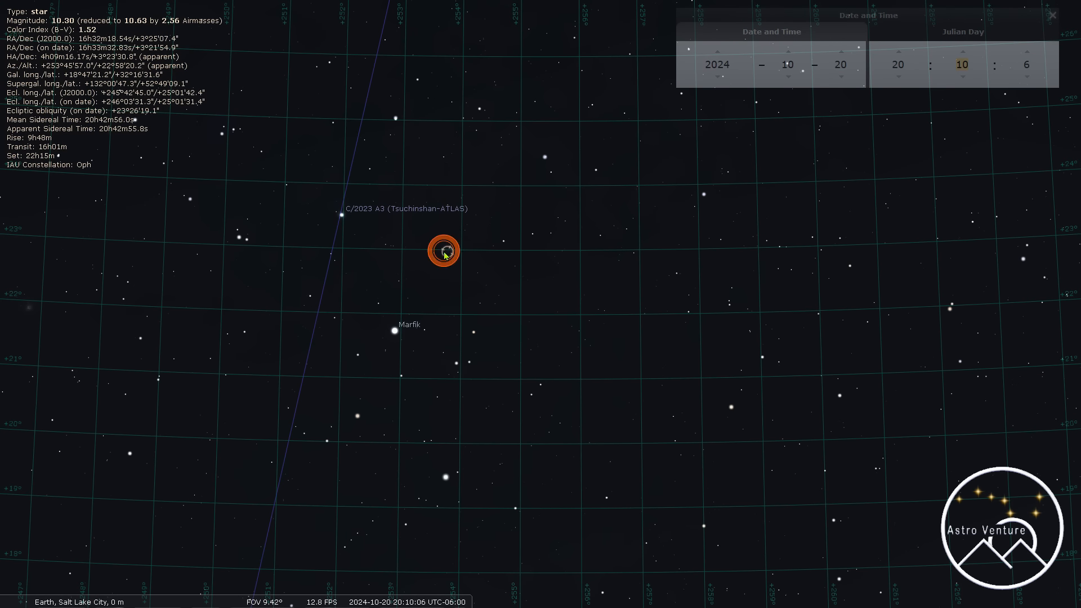
# Reselect comet C/2023 A3 and zoom in, then back out to frame it among Ophiuchus
pyautogui.click(341, 214)
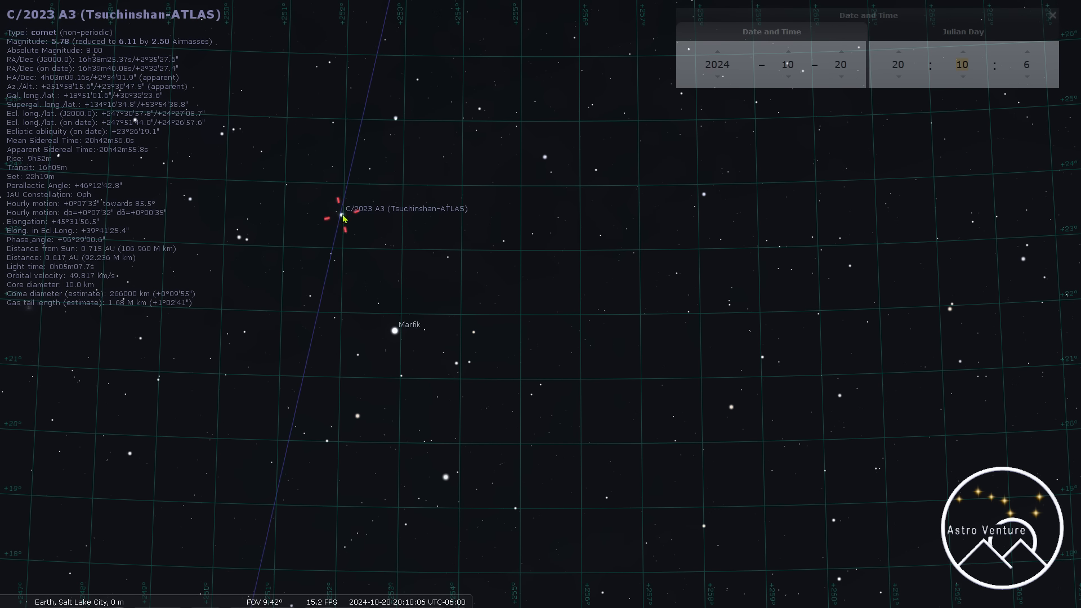
pyautogui.scroll(3)
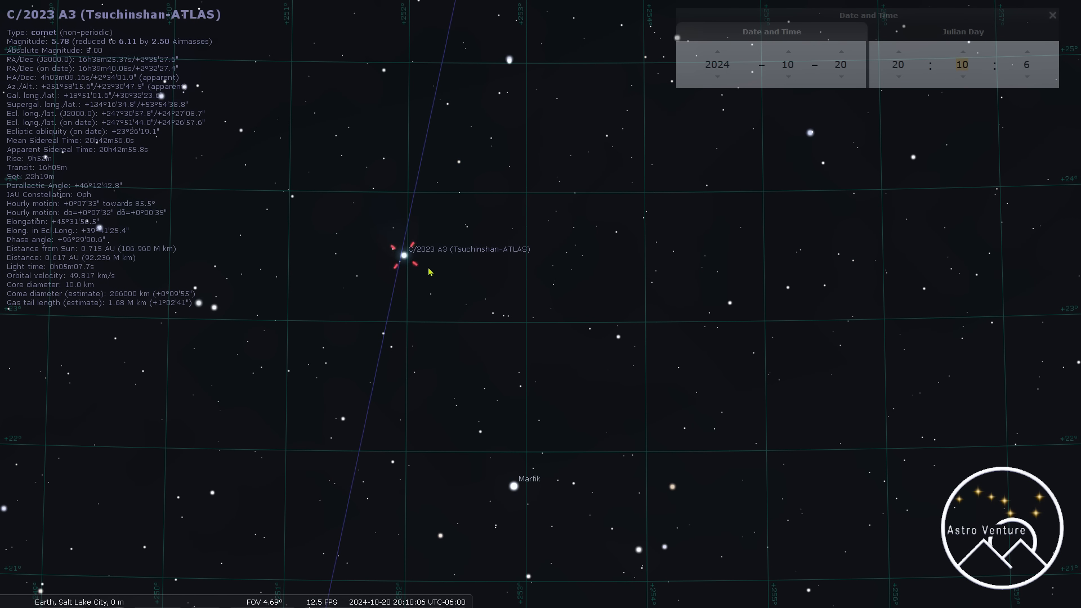
pyautogui.moveTo(407, 265)
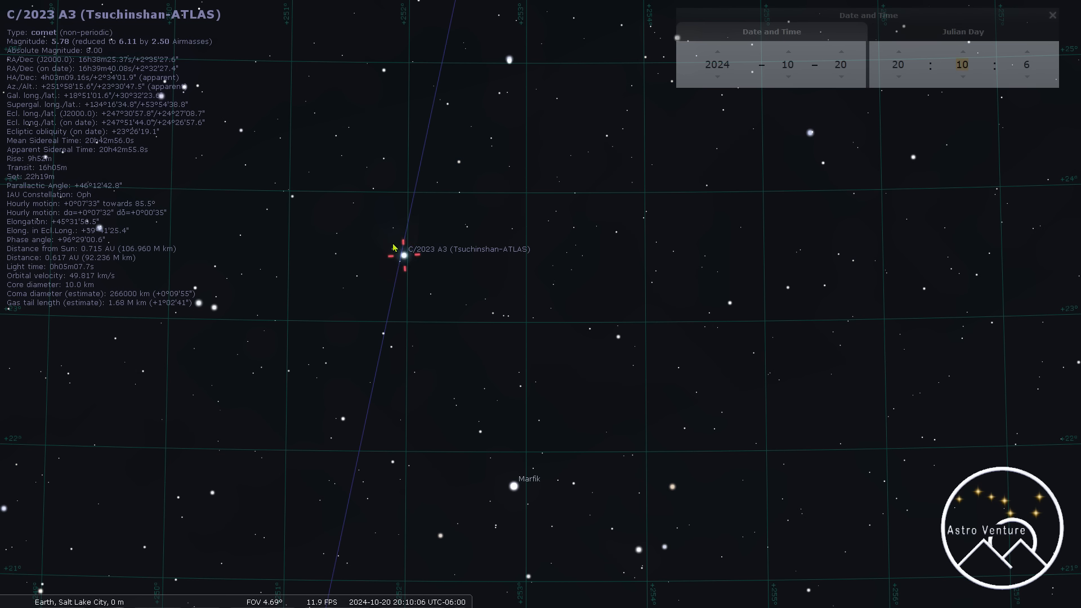
pyautogui.scroll(-3)
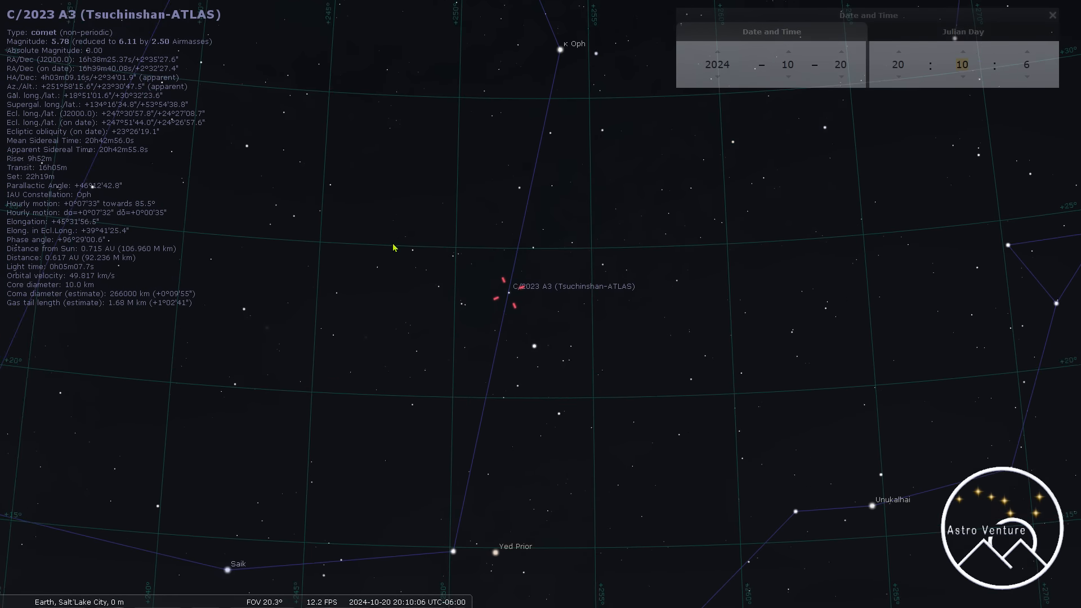
pyautogui.scroll(-3)
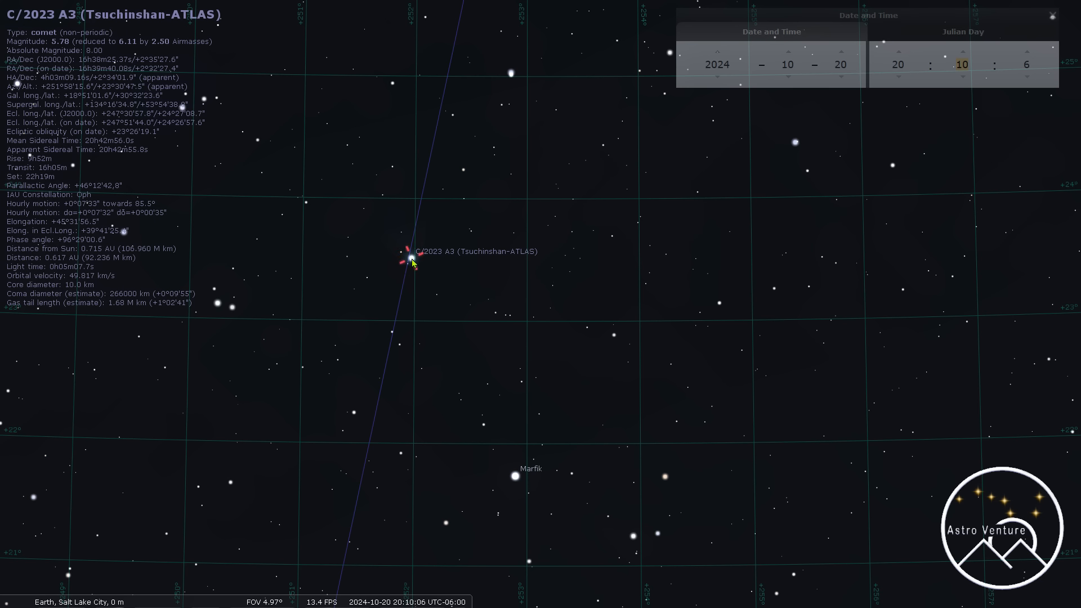
pyautogui.scroll(-3)
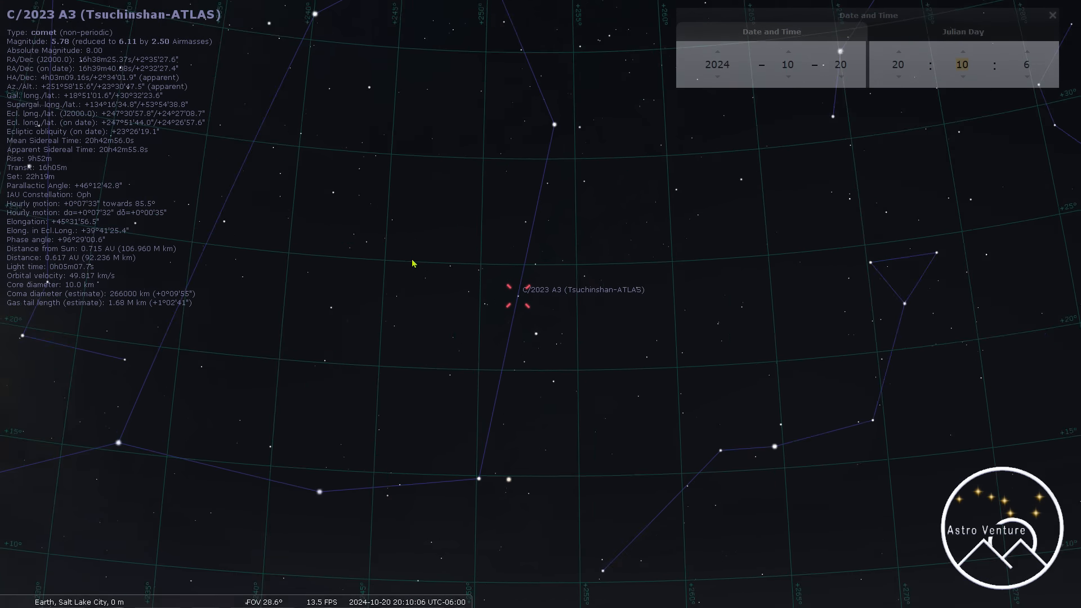